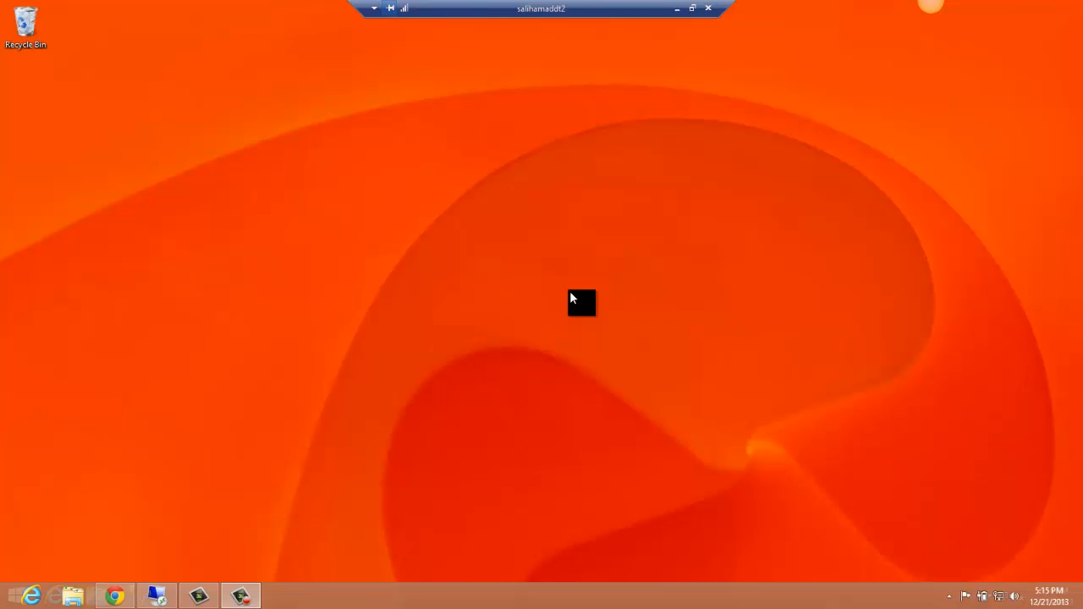
pyautogui.moveTo(559, 298)
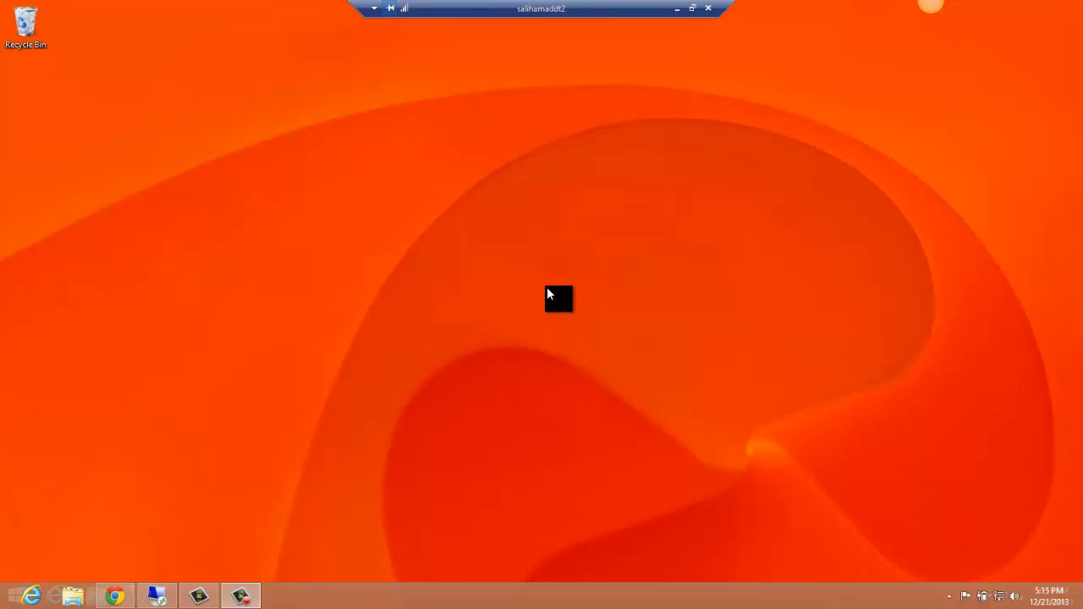
pyautogui.moveTo(557, 275)
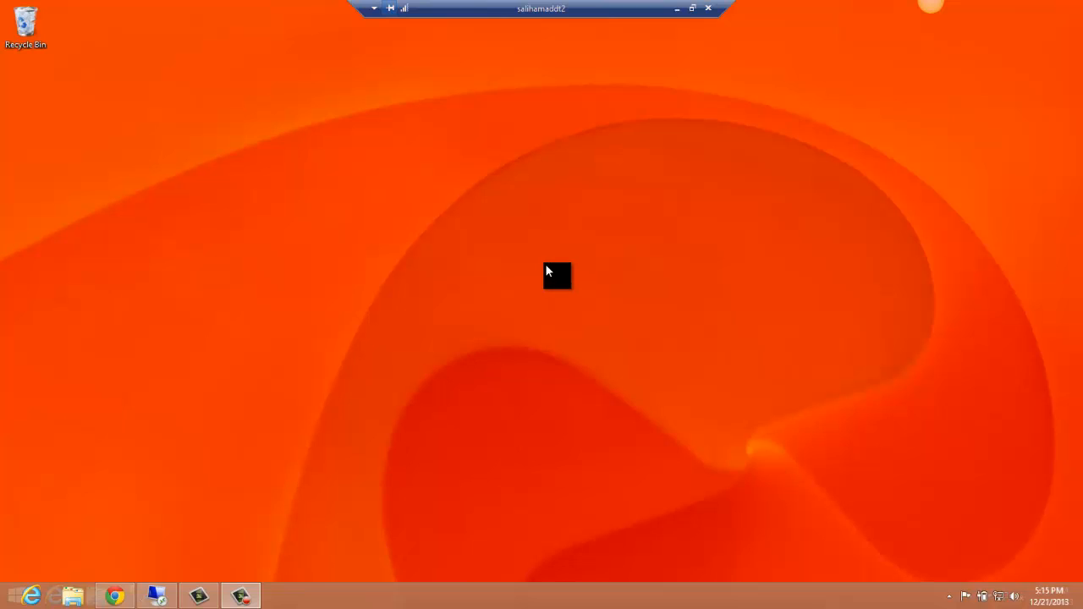
pyautogui.moveTo(485, 261)
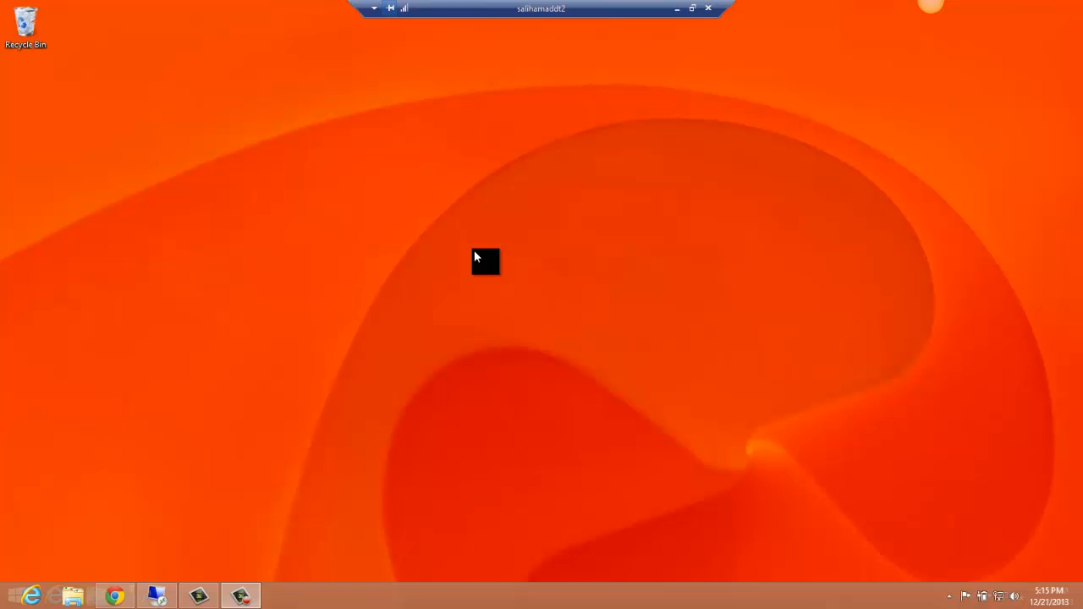
# Create a new text document on the desktop with its default name
pyautogui.rightClick(485, 261)
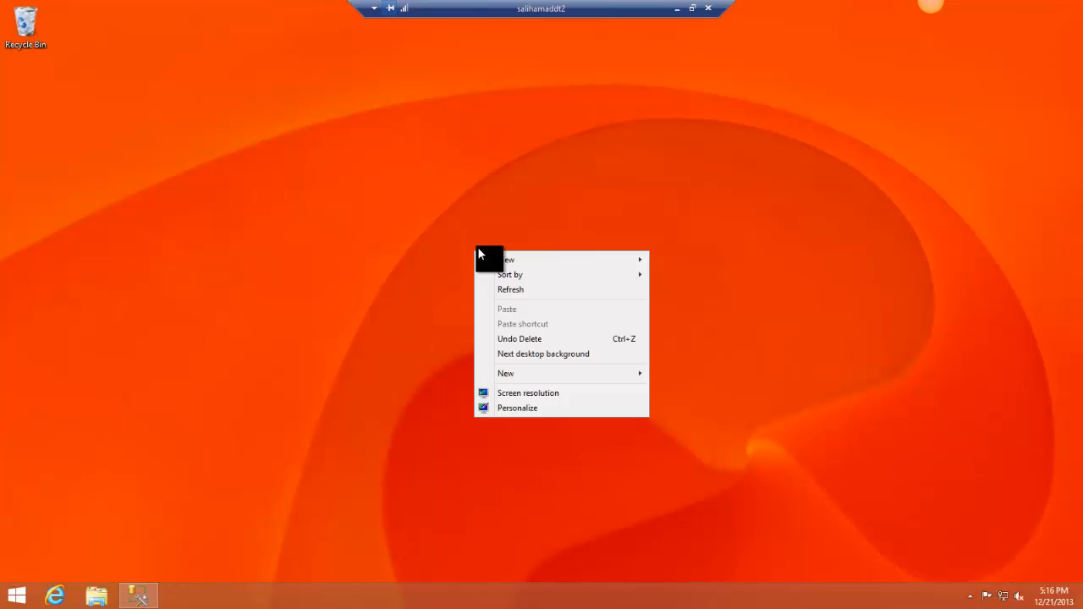
pyautogui.click(505, 373)
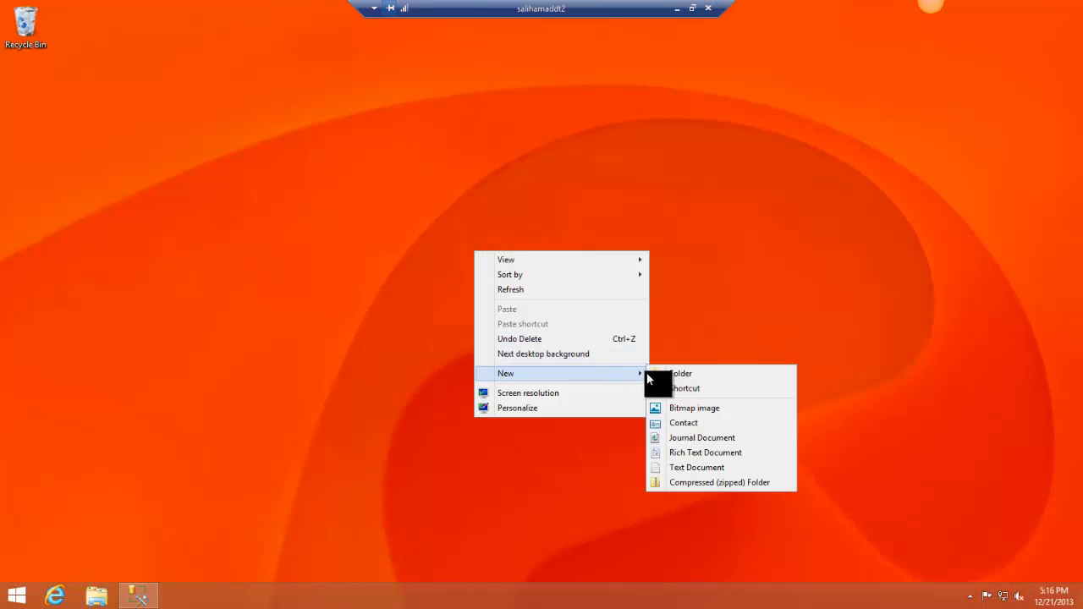
pyautogui.moveTo(696, 468)
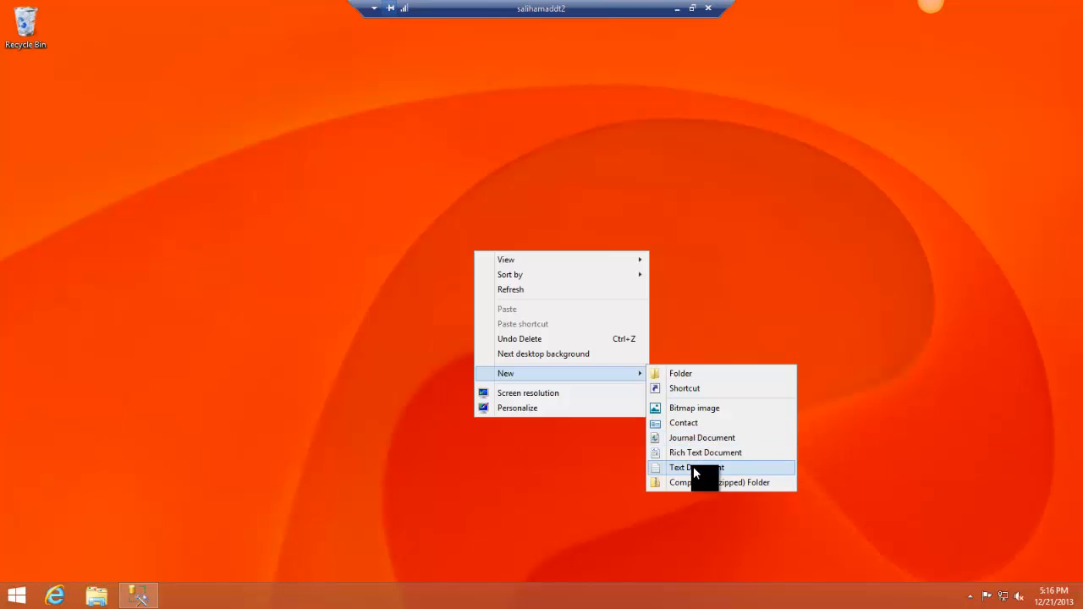
pyautogui.click(695, 467)
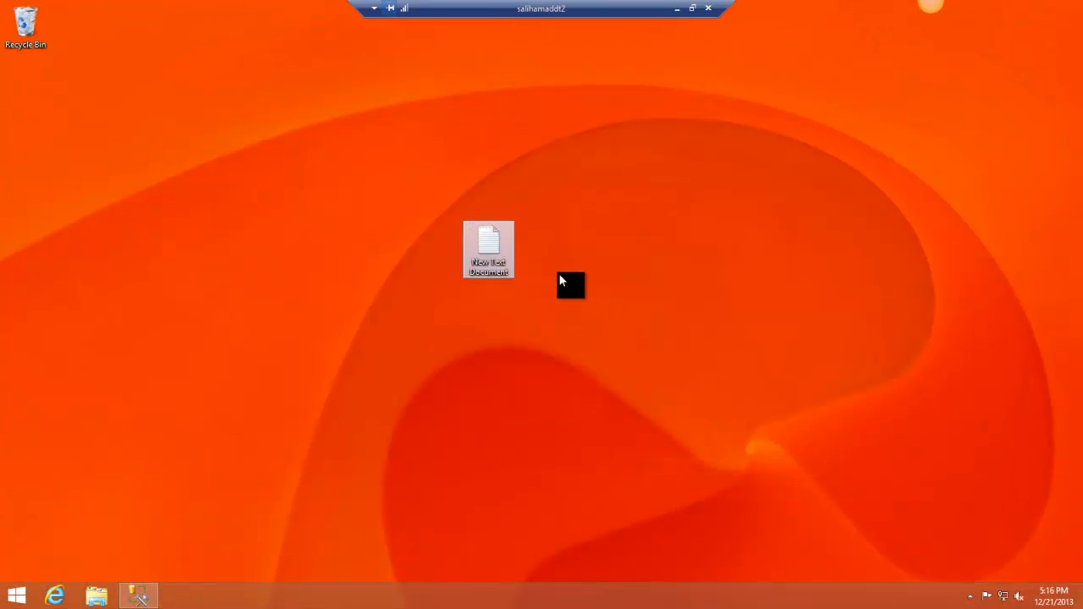
pyautogui.moveTo(508, 278)
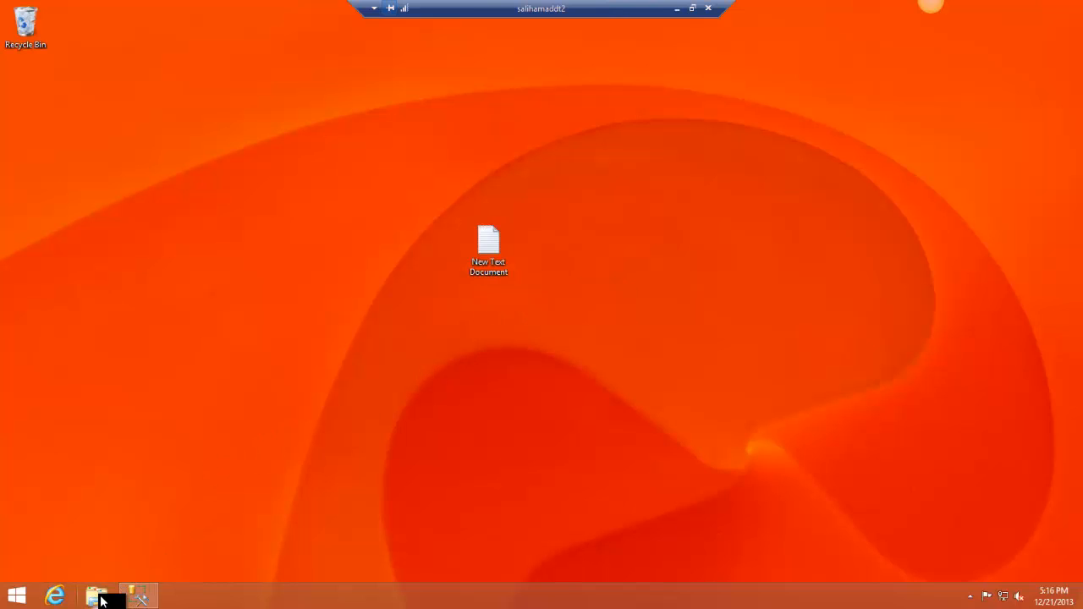
# Uncheck 'Hide extensions for known file types' in Folder Options and apply it
pyautogui.click(95, 597)
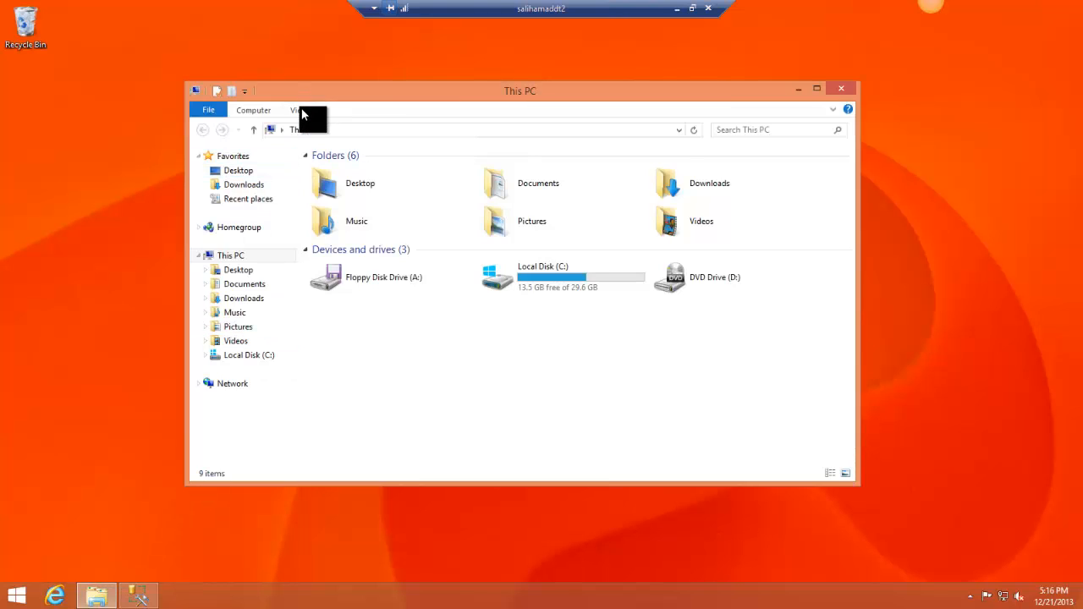
pyautogui.click(298, 109)
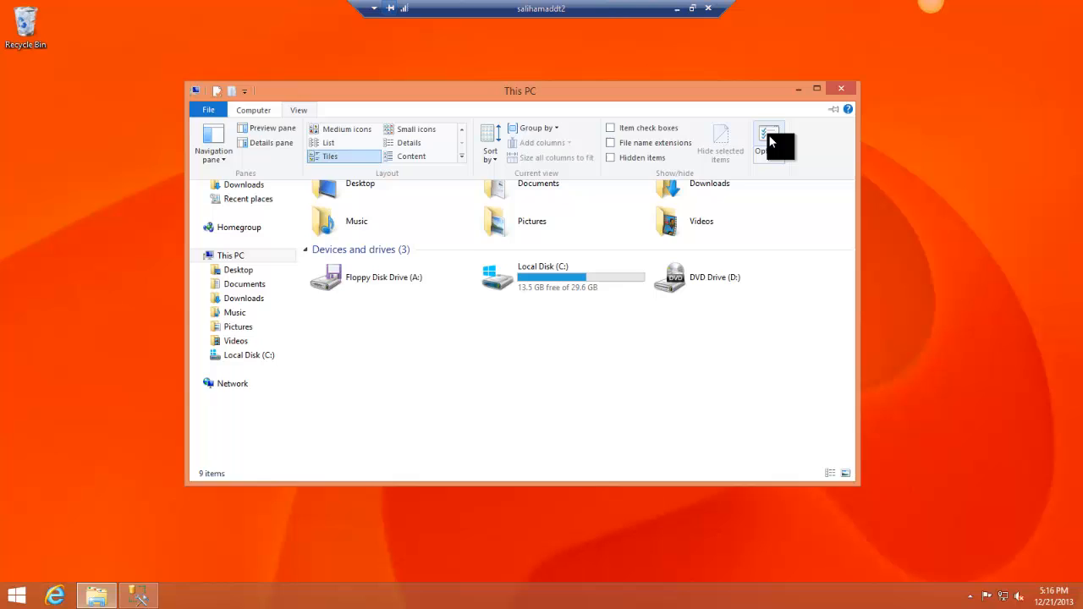
pyautogui.click(768, 136)
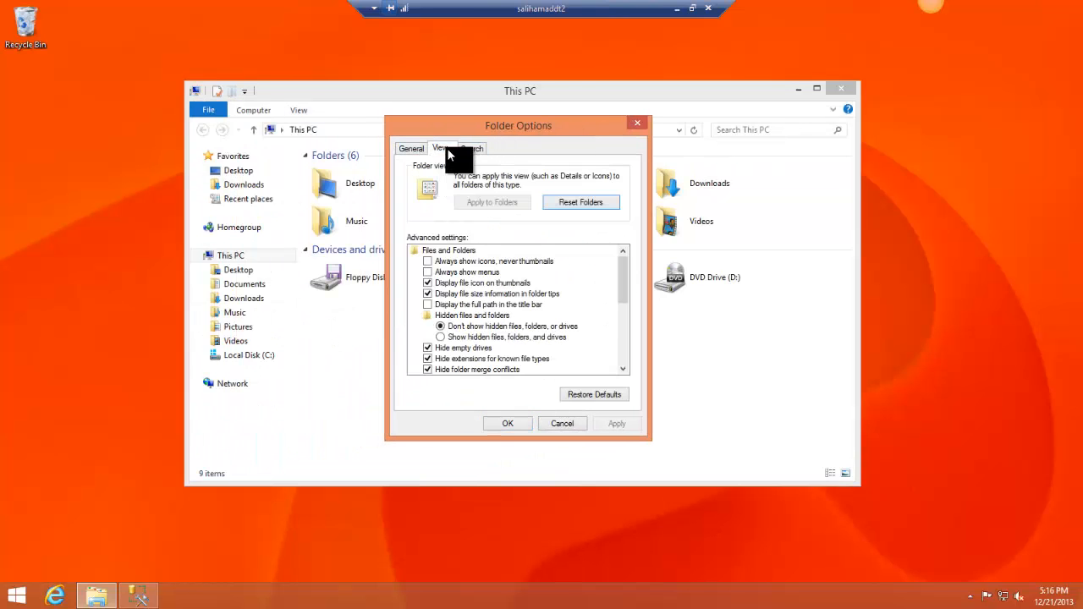
pyautogui.moveTo(440, 364)
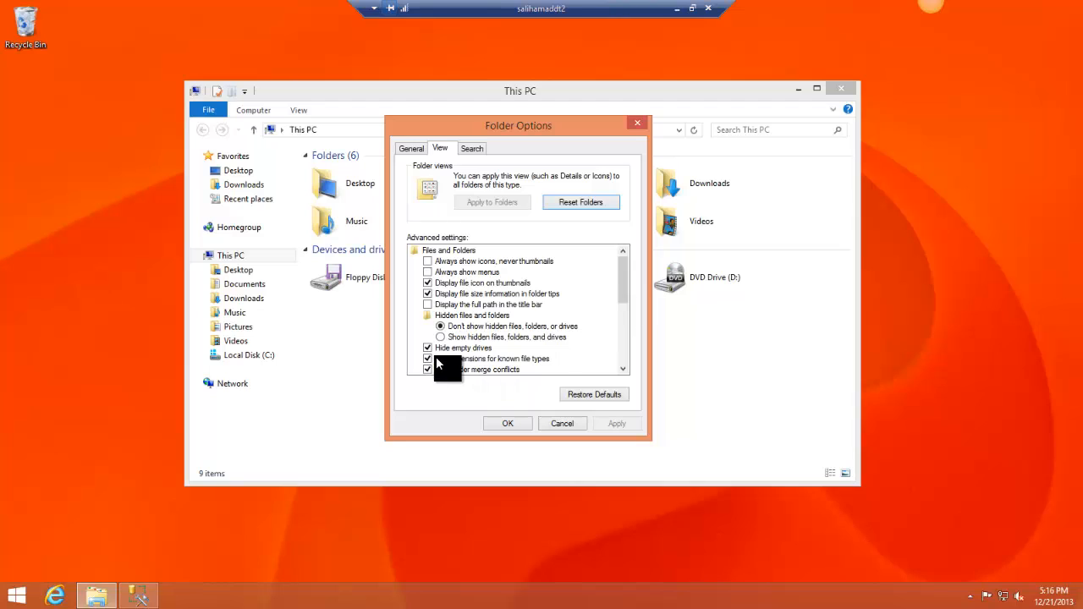
pyautogui.moveTo(465, 365)
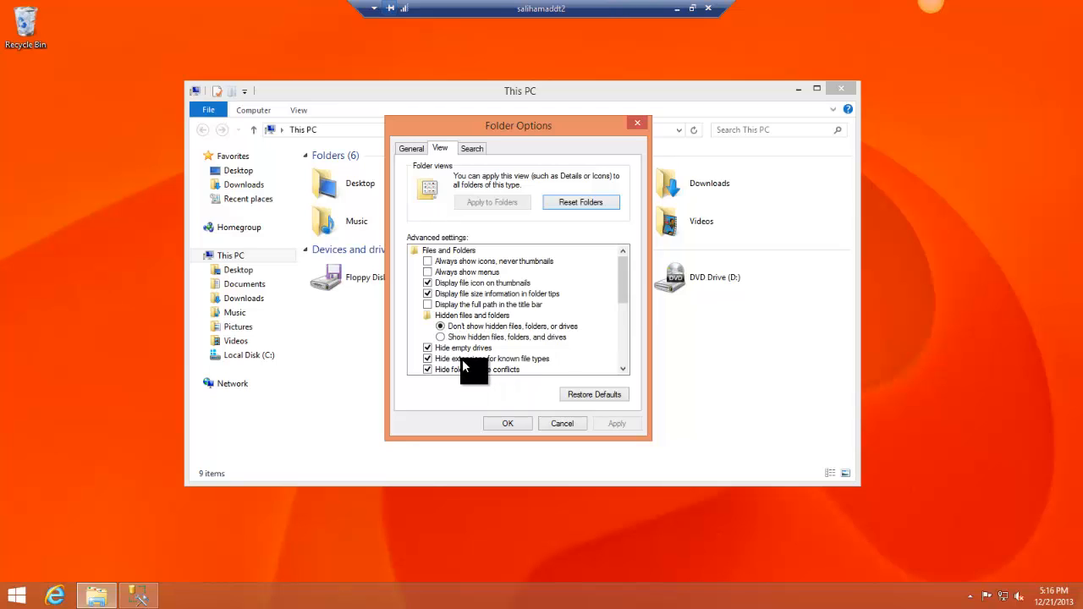
pyautogui.moveTo(538, 371)
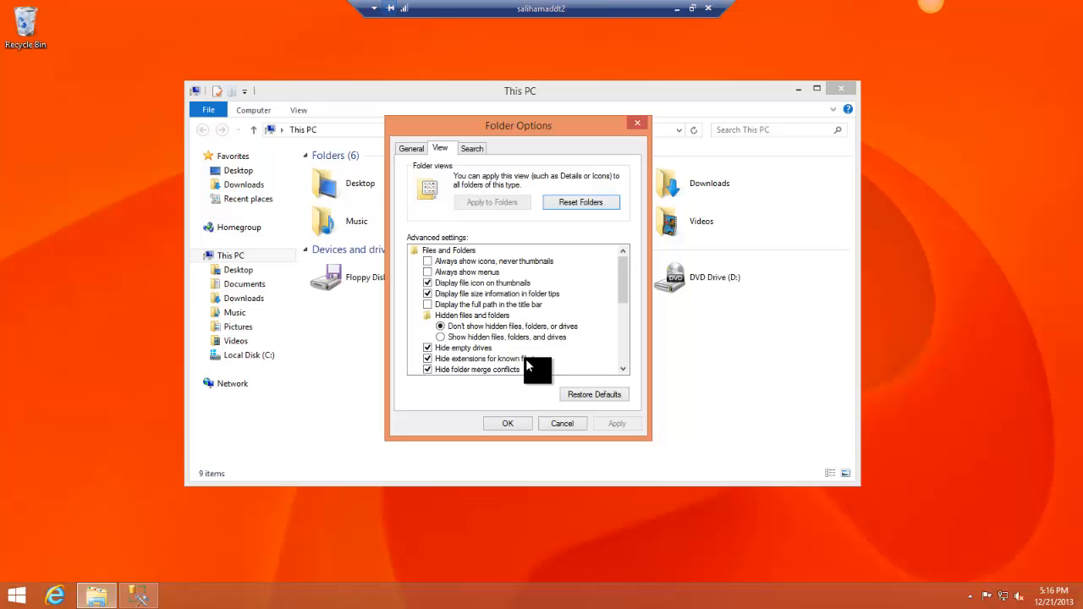
pyautogui.click(427, 358)
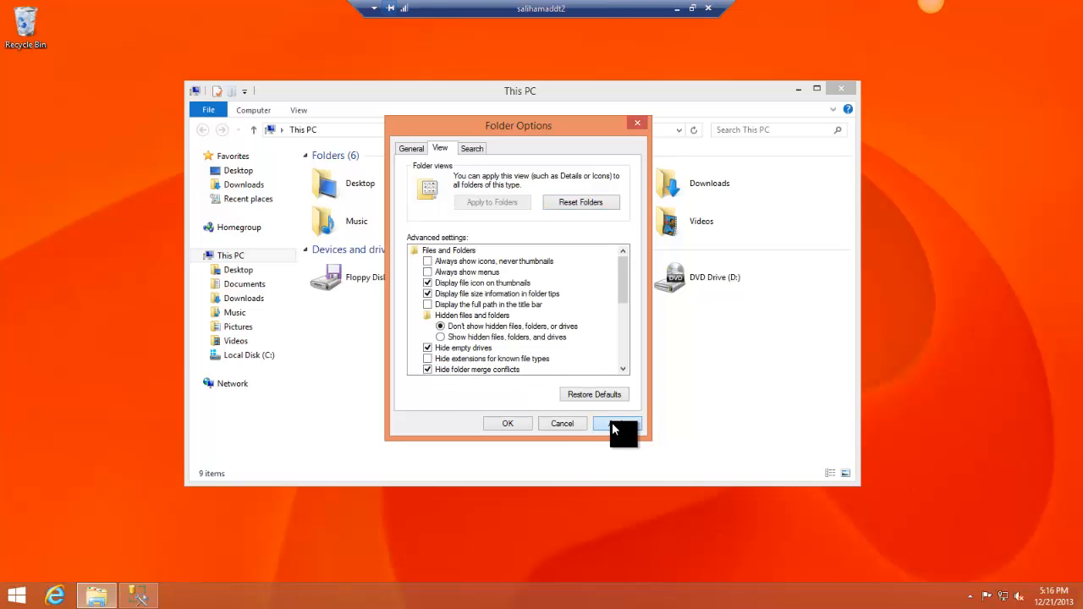
pyautogui.click(617, 423)
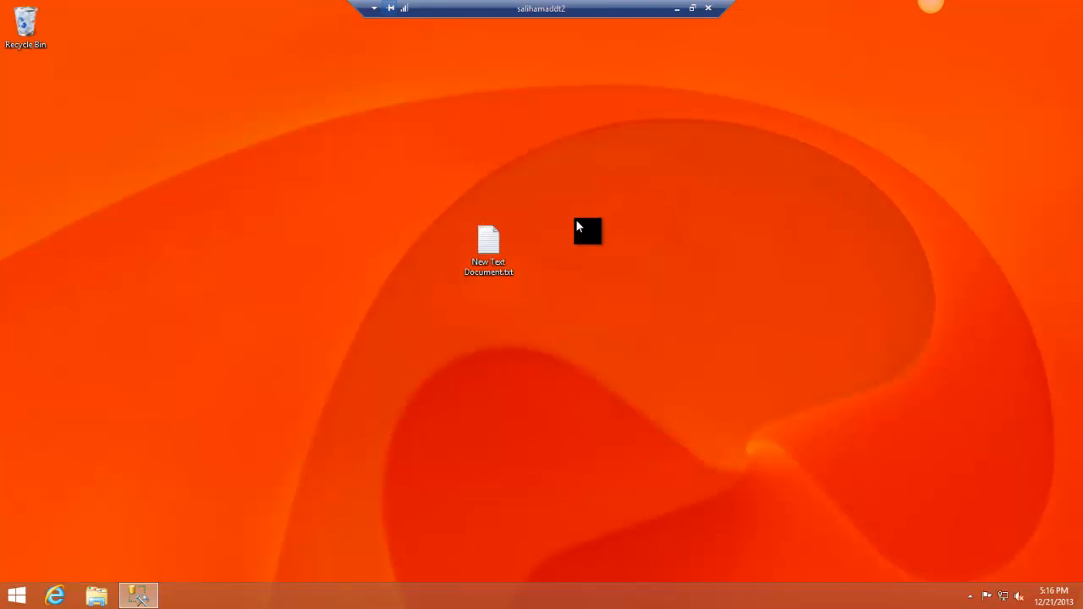
# Rename New Text Document.txt to a .udl extension and confirm the warning
pyautogui.click(488, 246)
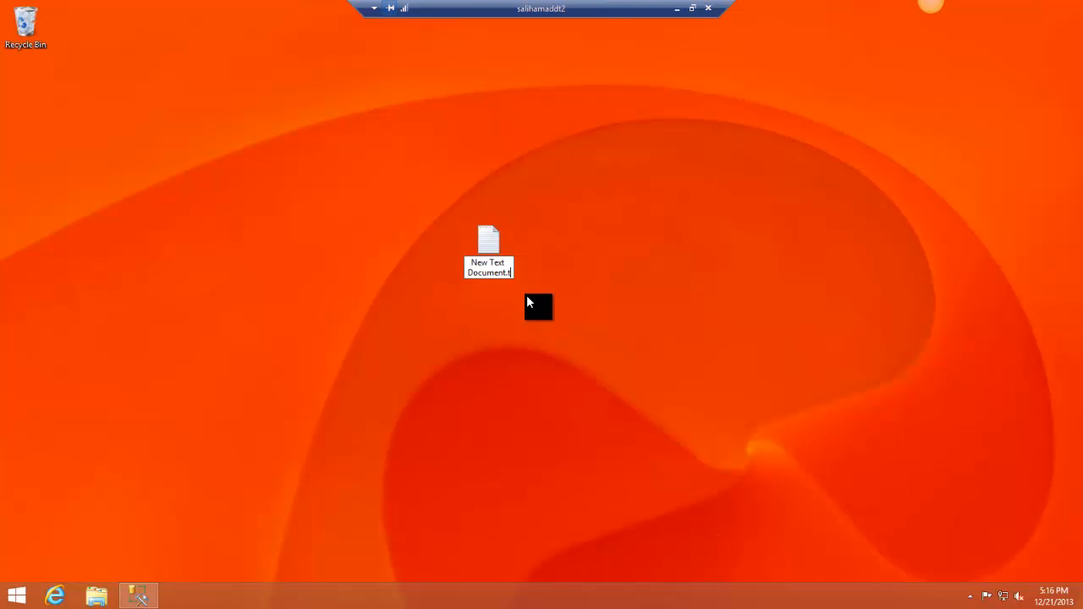
pyautogui.press('Return')
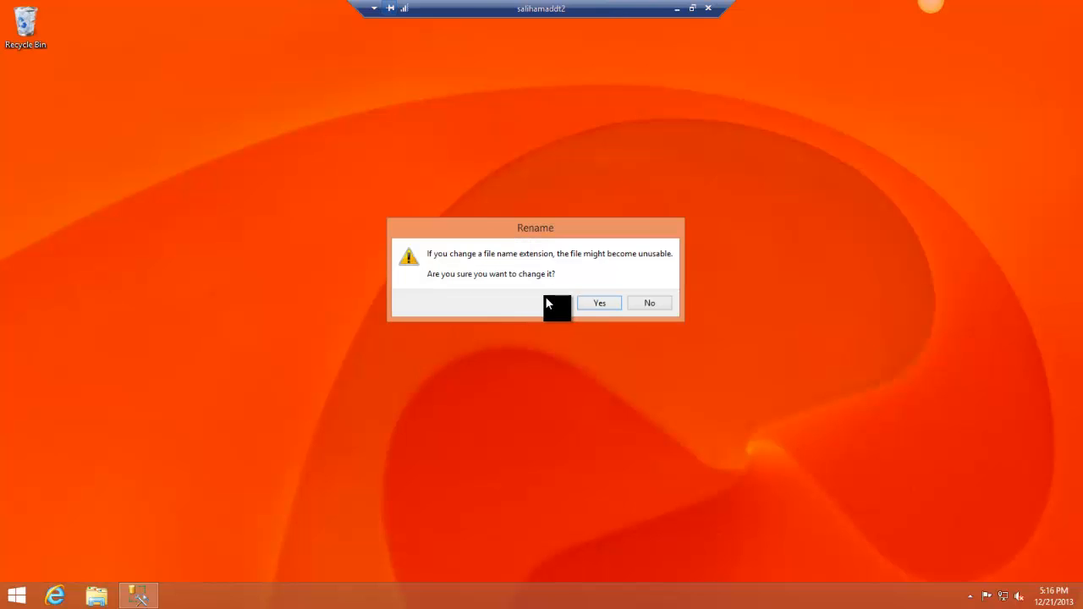
pyautogui.click(599, 303)
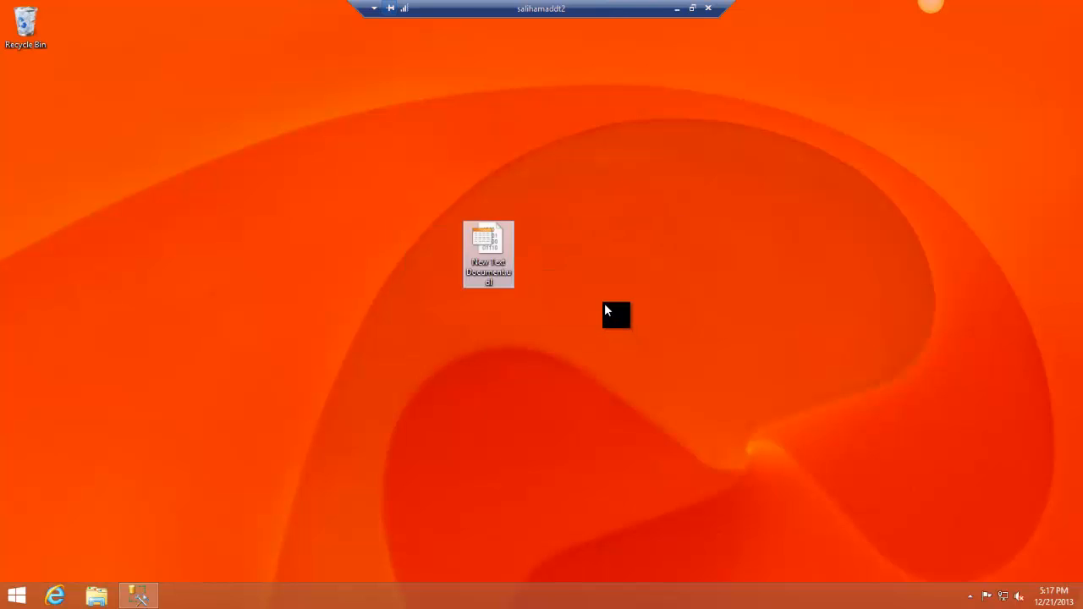
pyautogui.moveTo(488, 254)
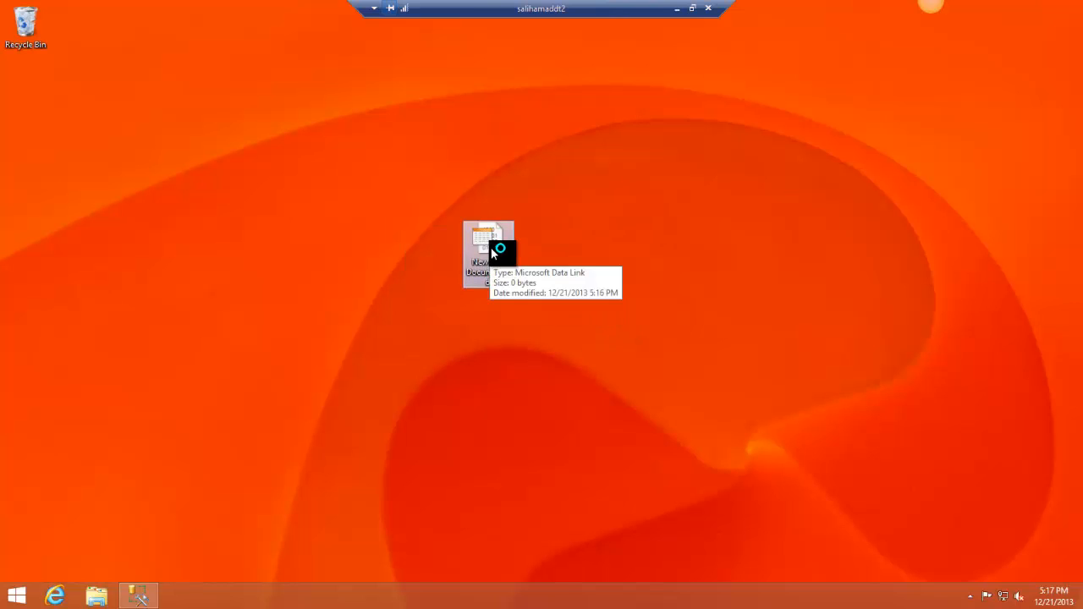
# Open the .udl file's Data Link properties and choose server TTASALIHAMADVM
pyautogui.doubleClick(488, 237)
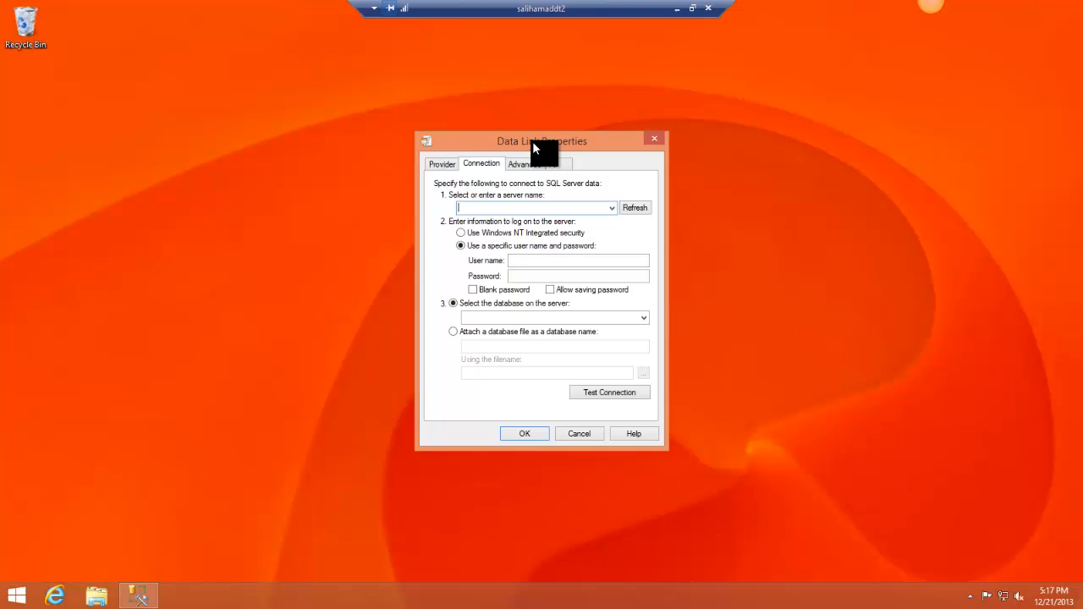
pyautogui.moveTo(541, 142); pyautogui.dragTo(575, 118)
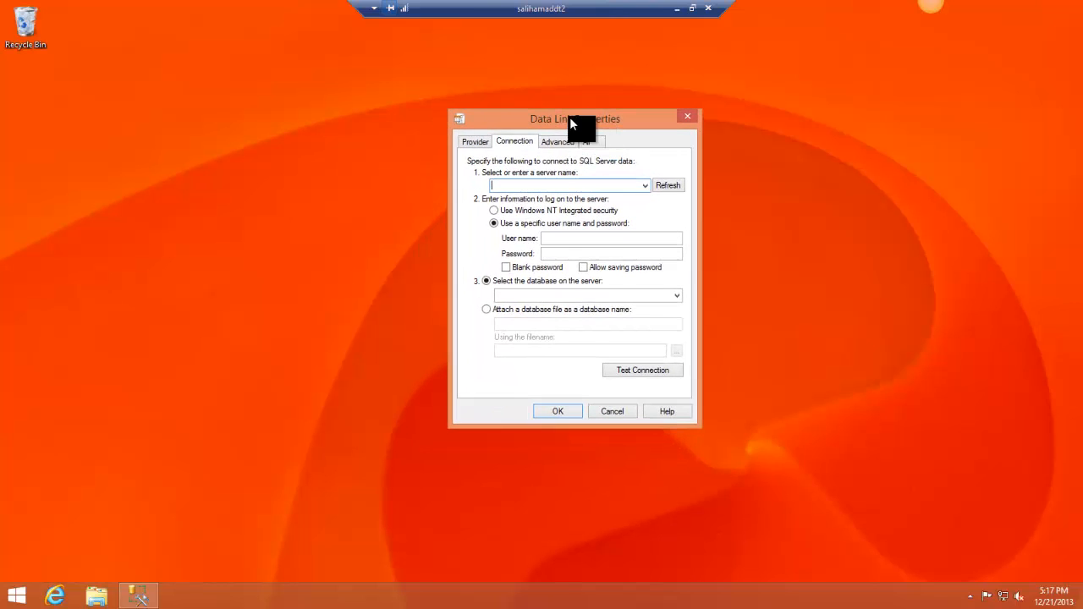
pyautogui.moveTo(652, 195)
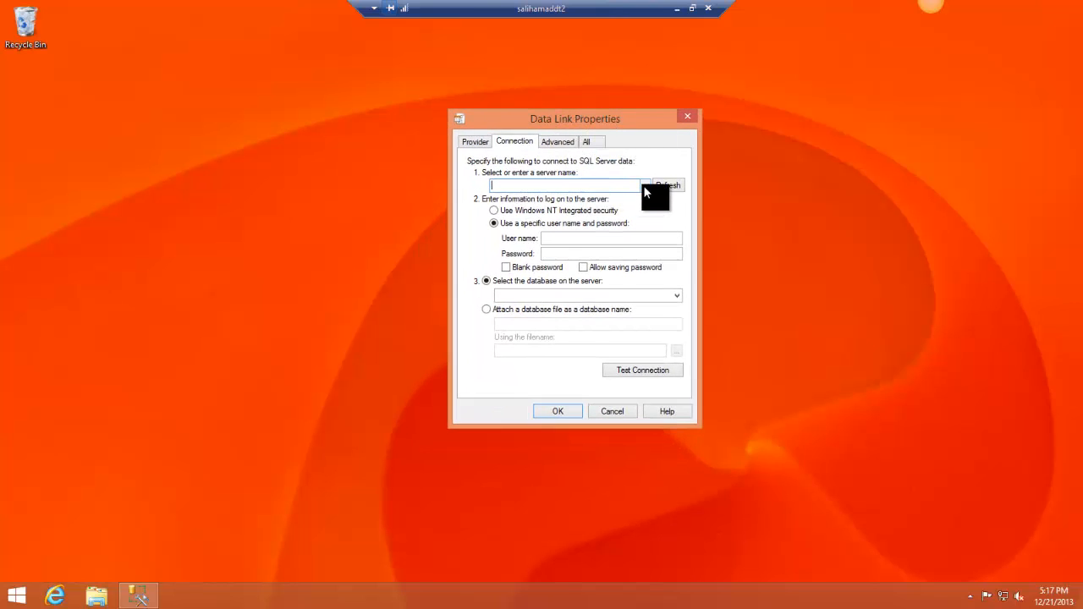
pyautogui.click(667, 186)
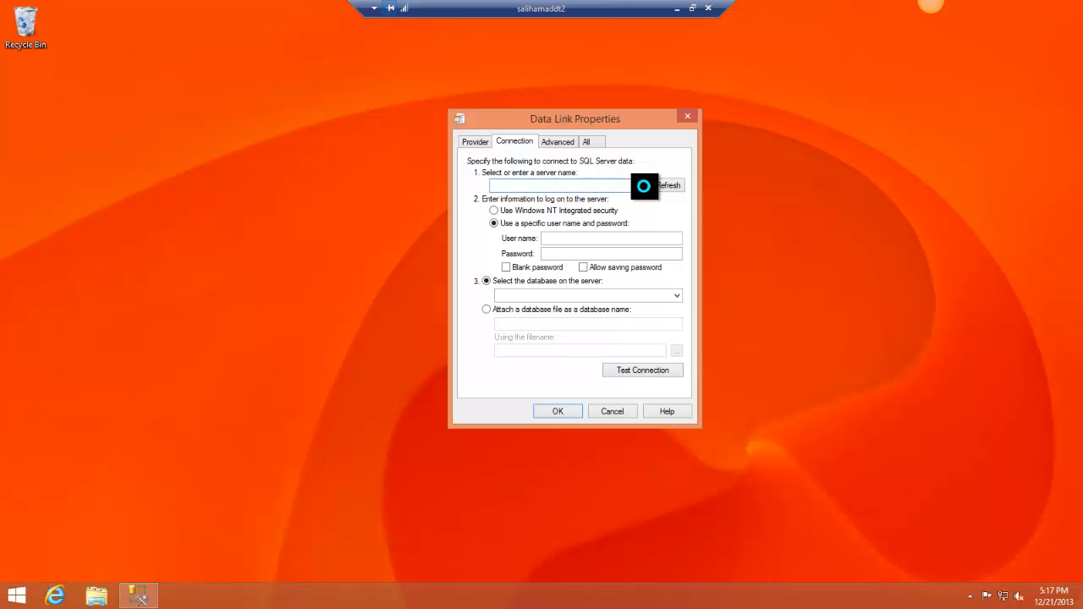
pyautogui.click(645, 185)
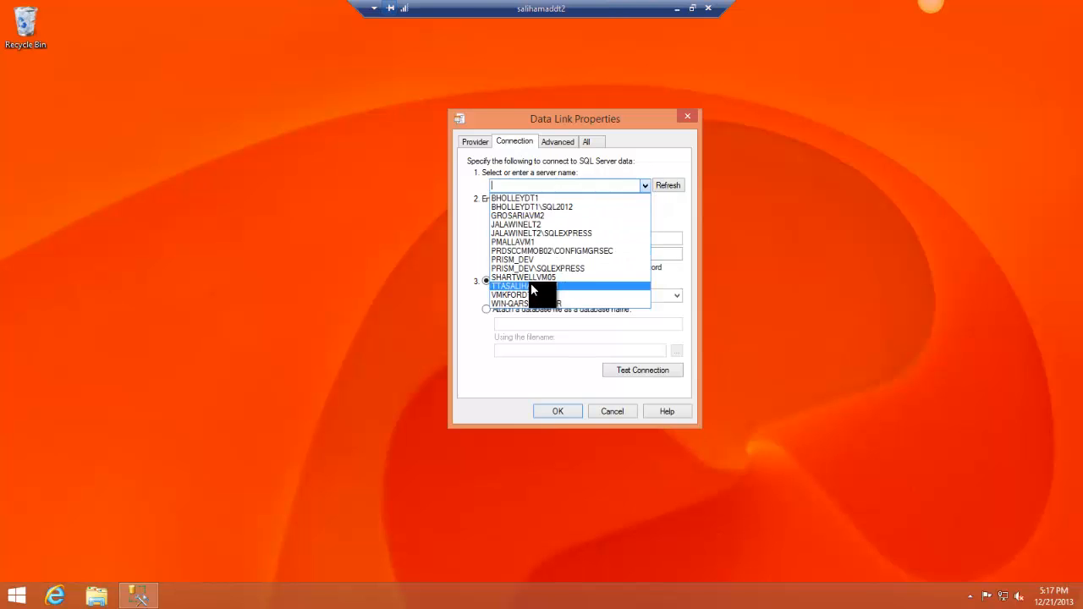
pyautogui.click(542, 286)
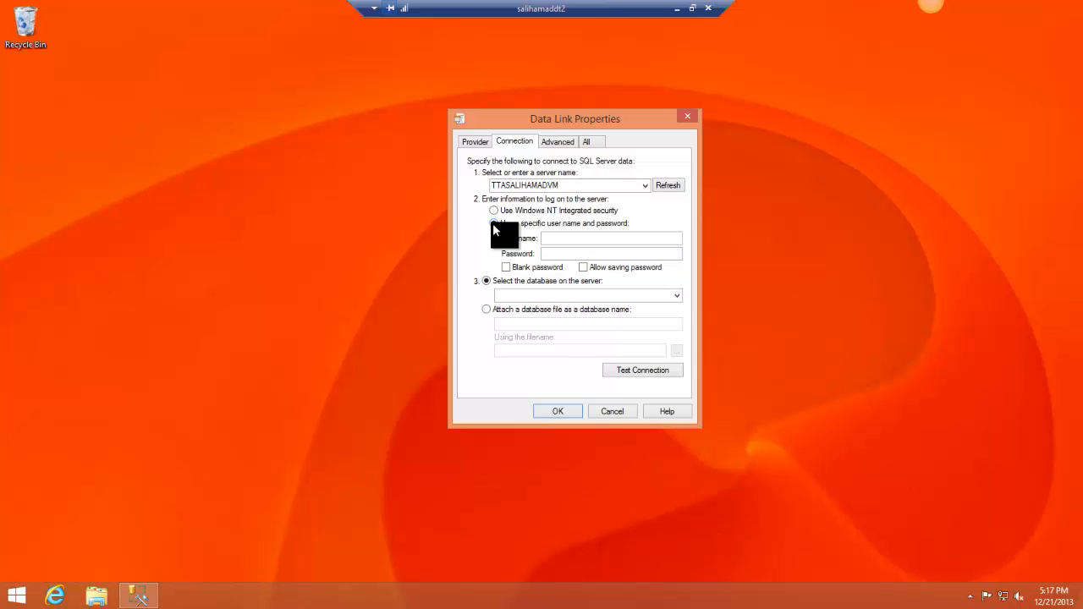
# Select Windows NT integrated security and the TestDB database
pyautogui.click(493, 222)
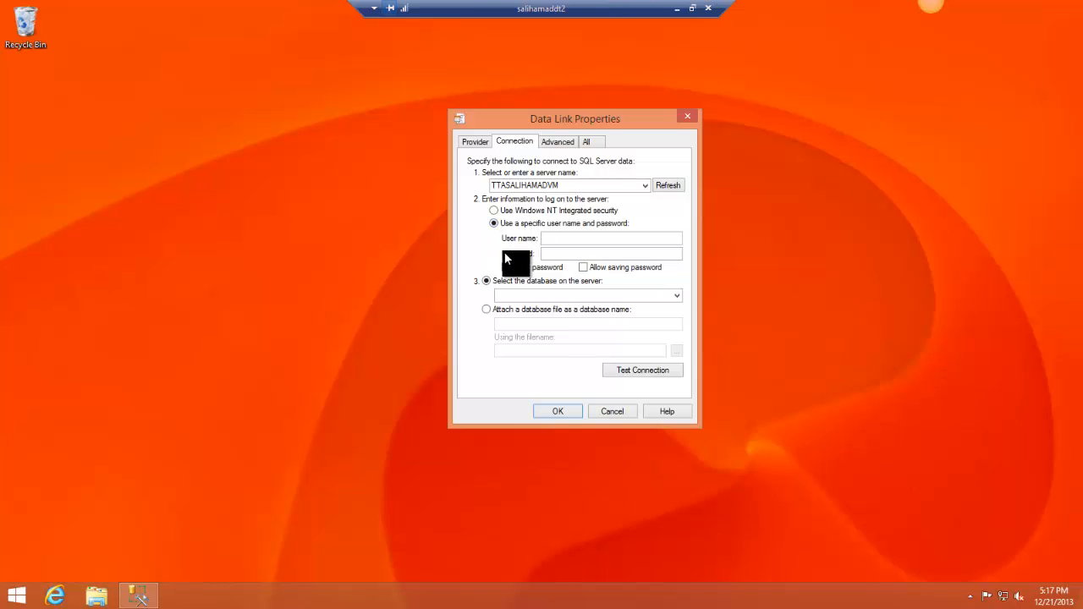
pyautogui.click(494, 210)
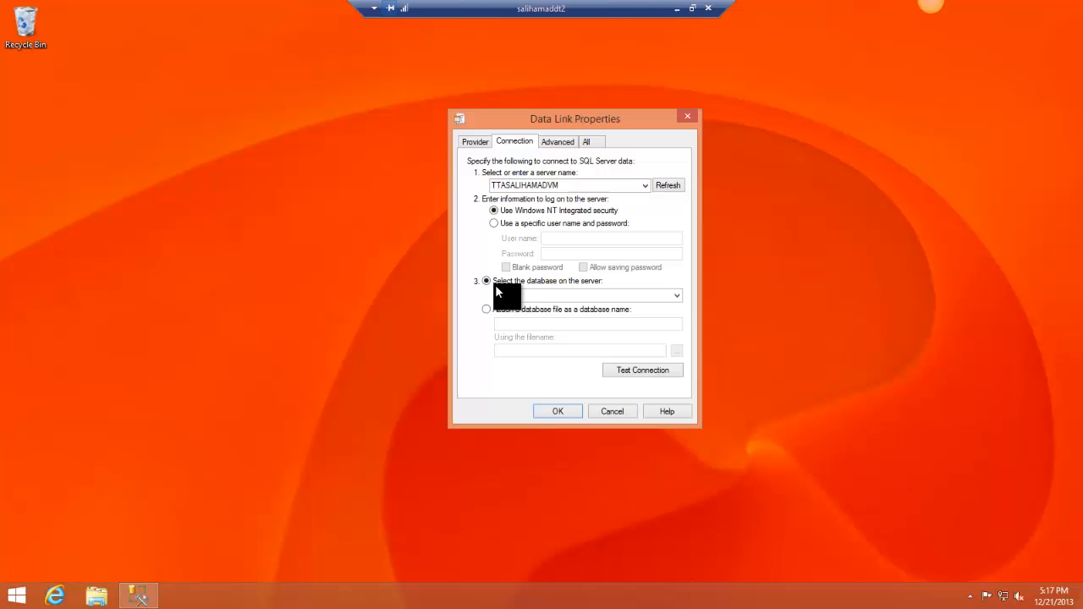
pyautogui.click(675, 296)
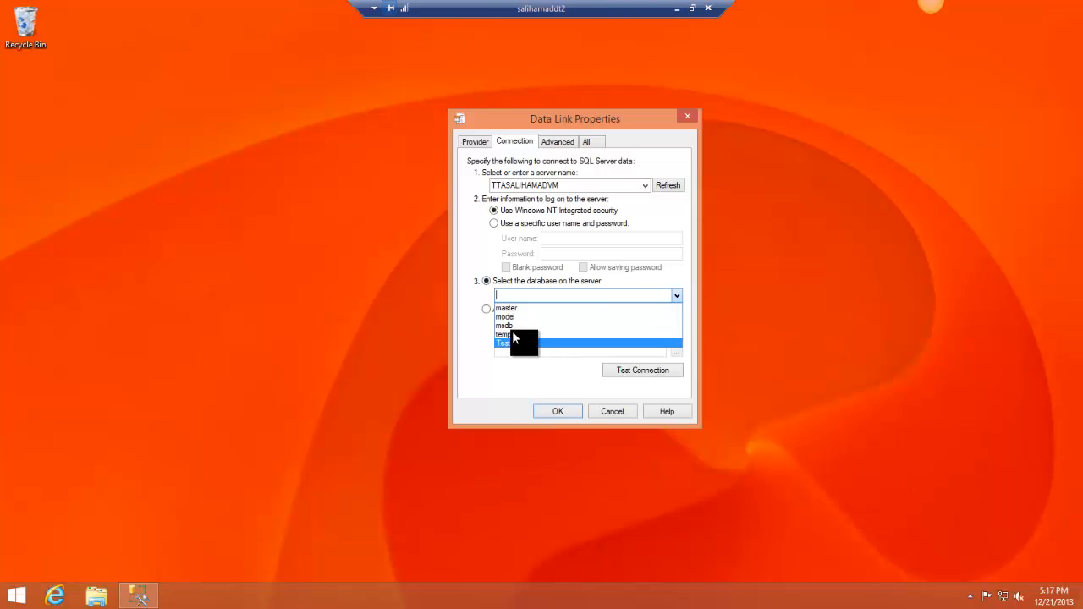
pyautogui.click(504, 343)
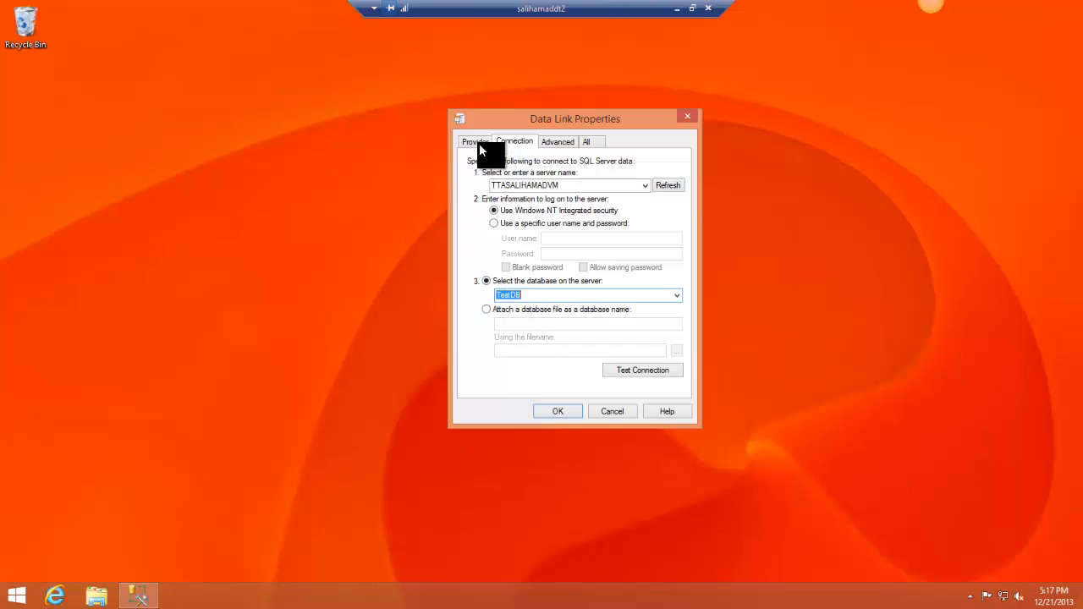
# Review the provider, test the TestDB connection successfully, and accept the properties
pyautogui.click(474, 142)
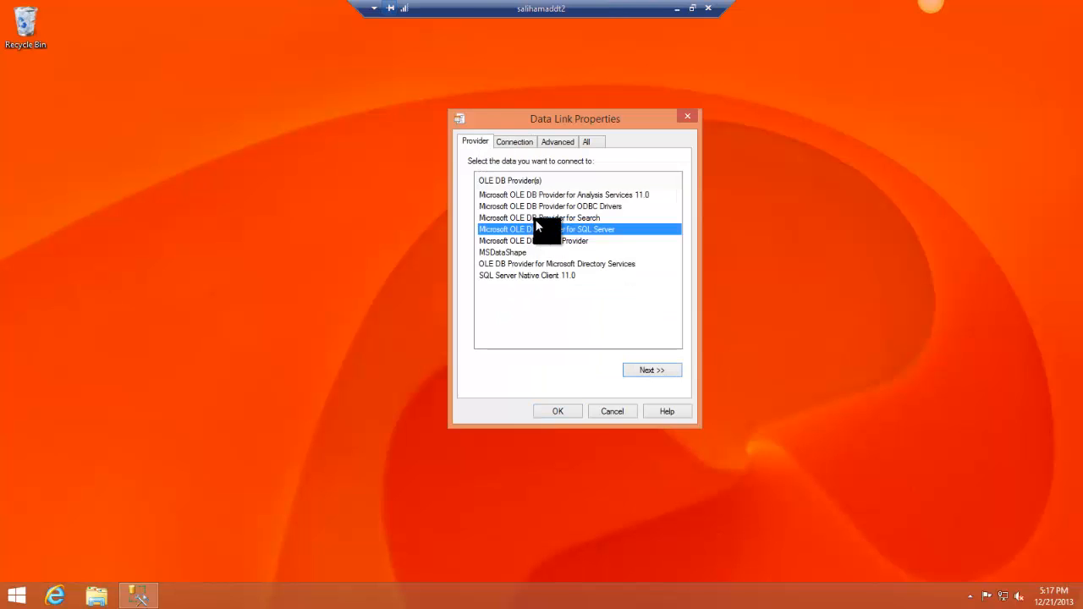
pyautogui.moveTo(499, 193)
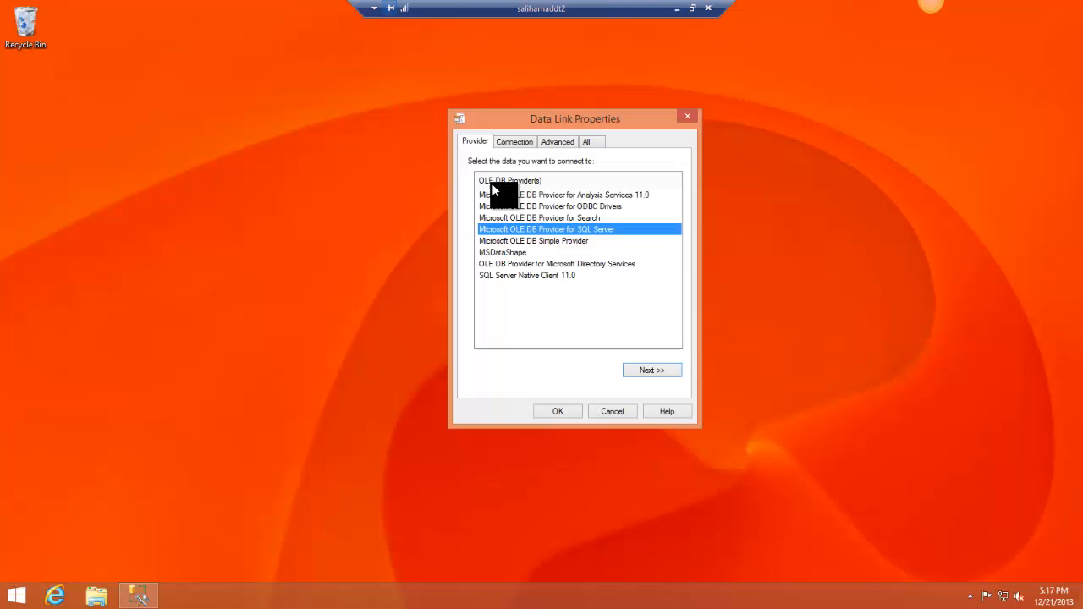
pyautogui.moveTo(512, 203)
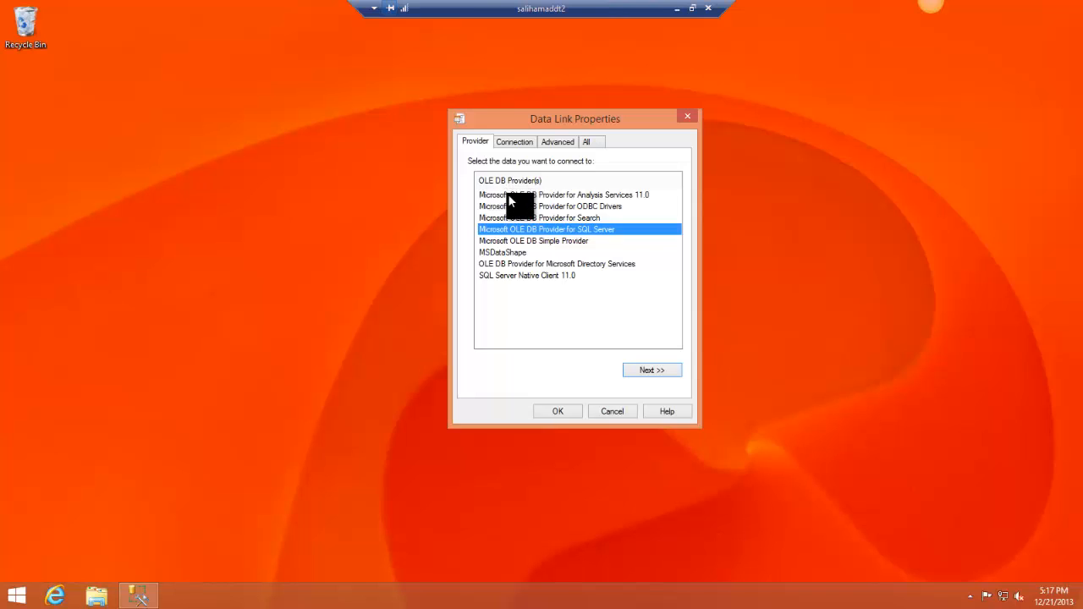
pyautogui.moveTo(533, 238)
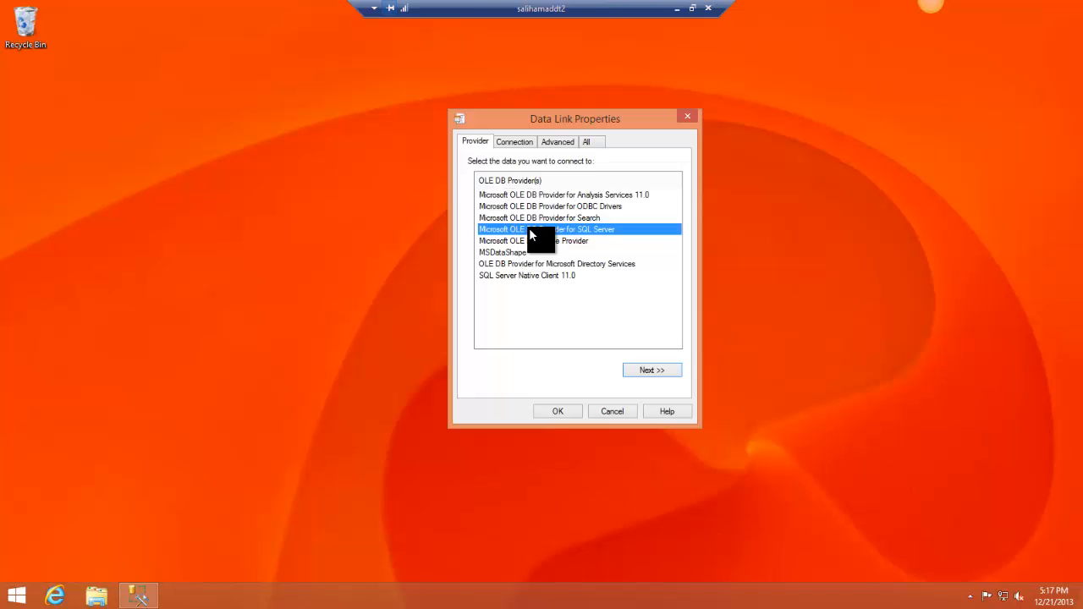
pyautogui.moveTo(584, 248)
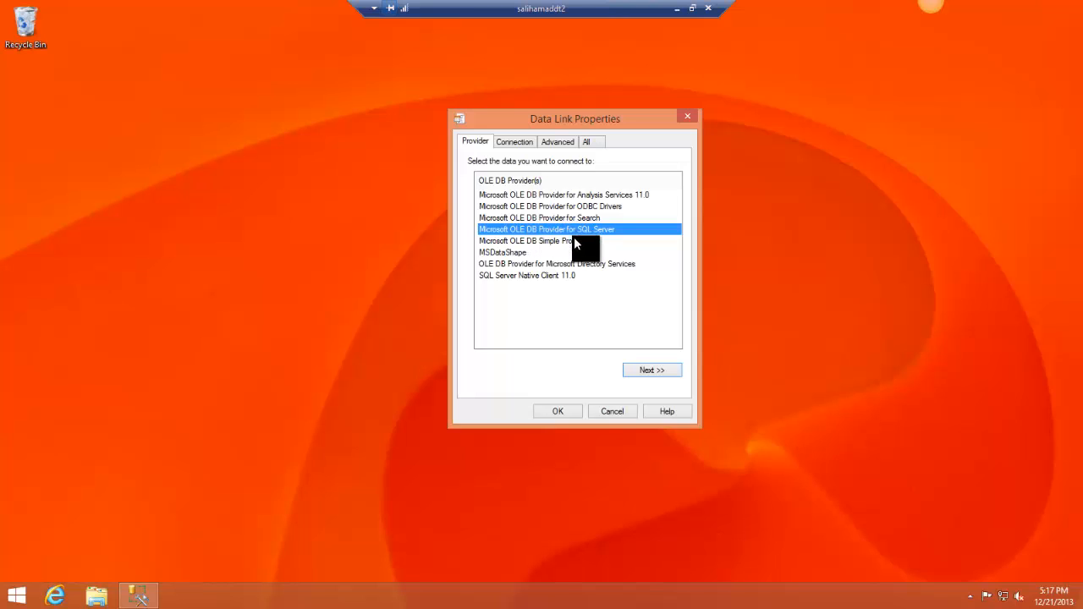
pyautogui.click(514, 142)
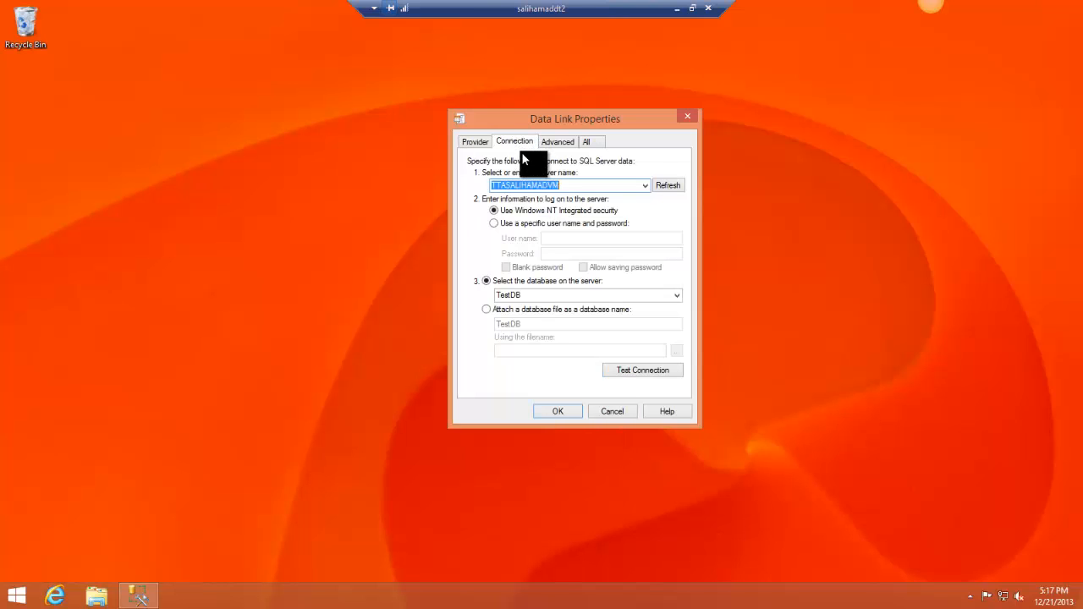
pyautogui.moveTo(567, 347)
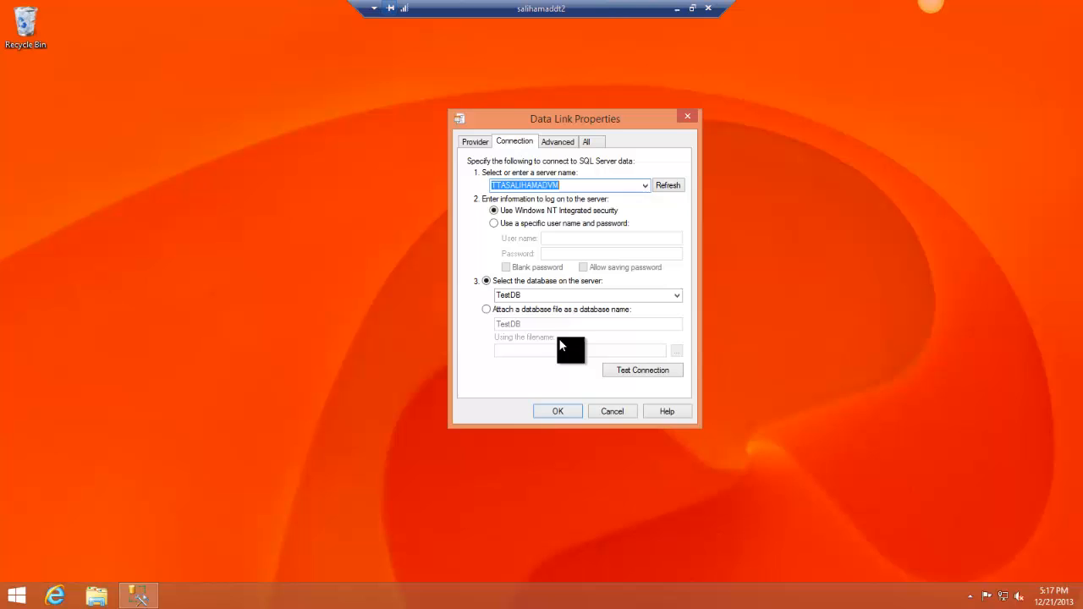
pyautogui.click(642, 369)
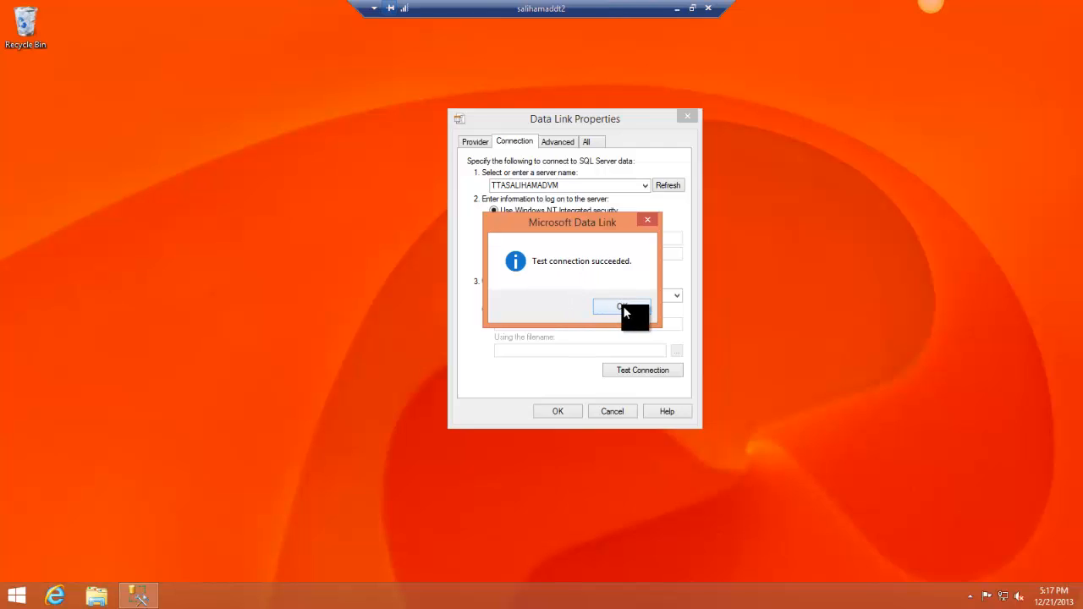
pyautogui.click(622, 306)
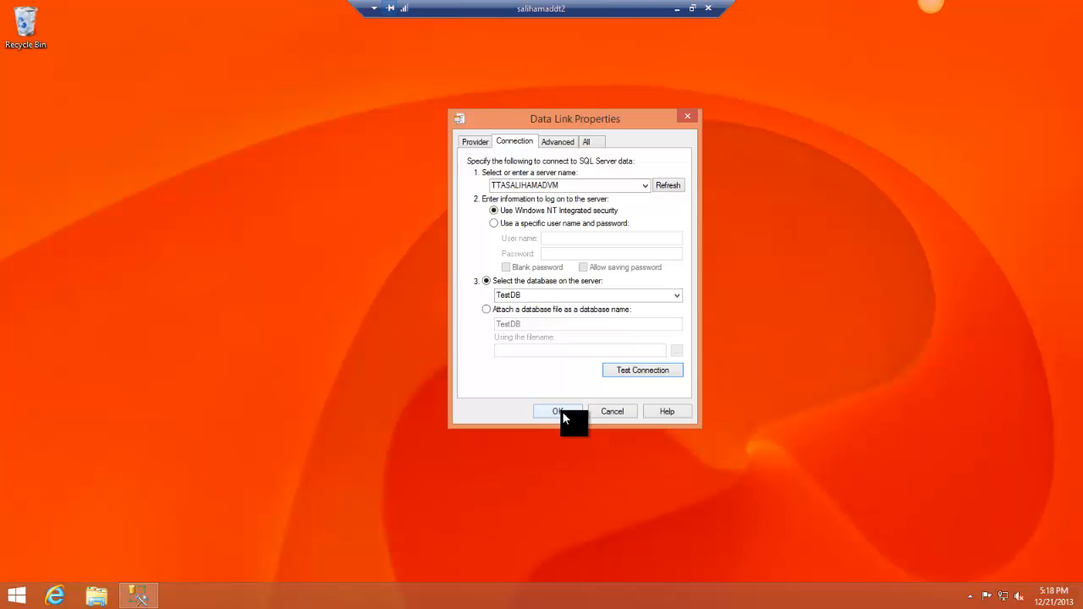
pyautogui.click(557, 411)
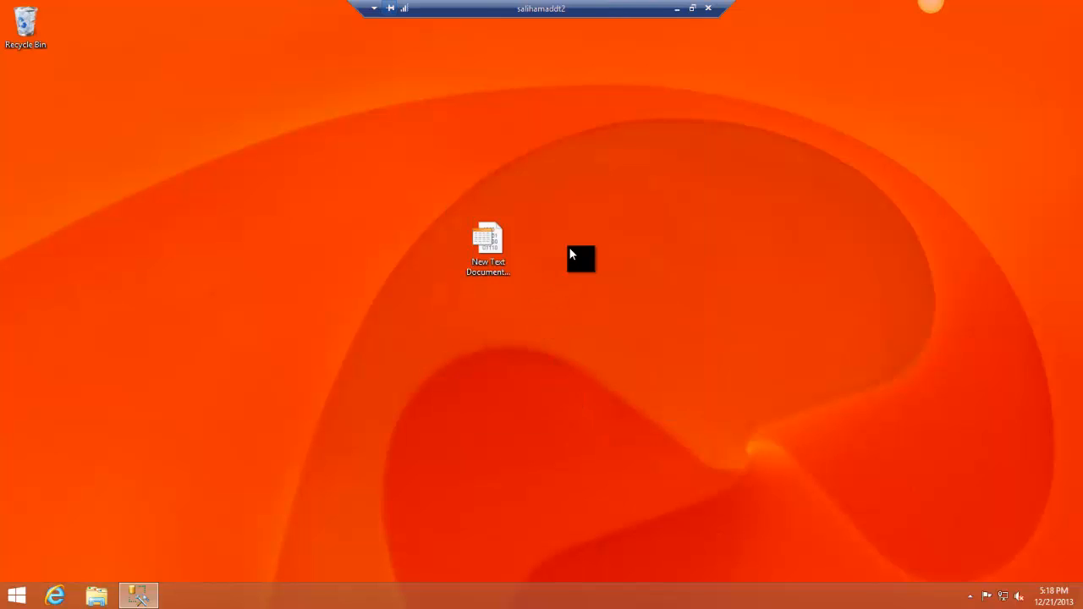
# Rename the desktop .udl file back to New Text Document.txt, confirming the warning
pyautogui.click(488, 241)
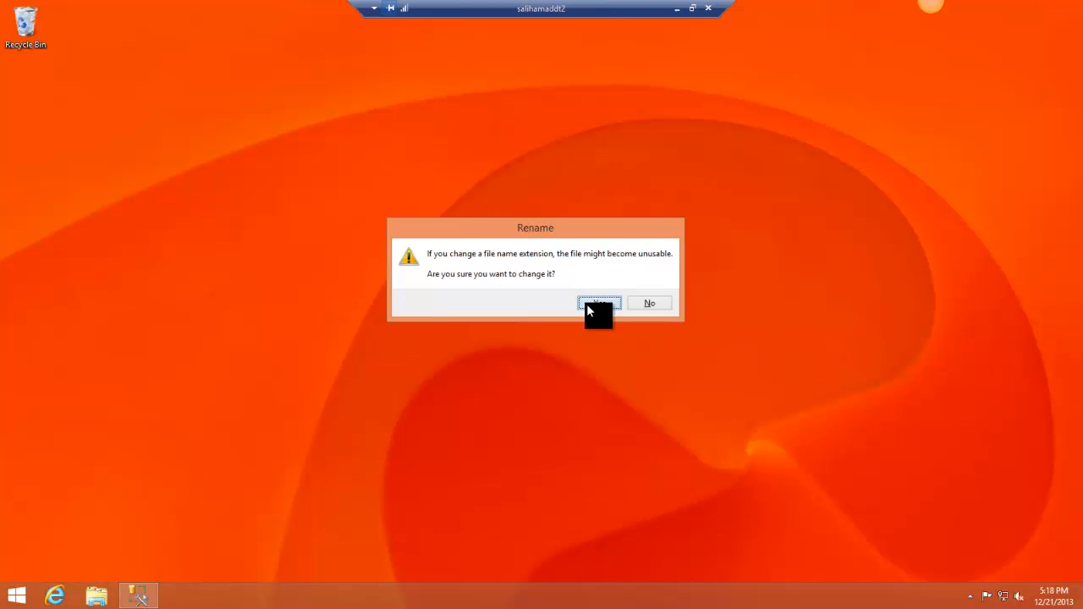
pyautogui.click(598, 303)
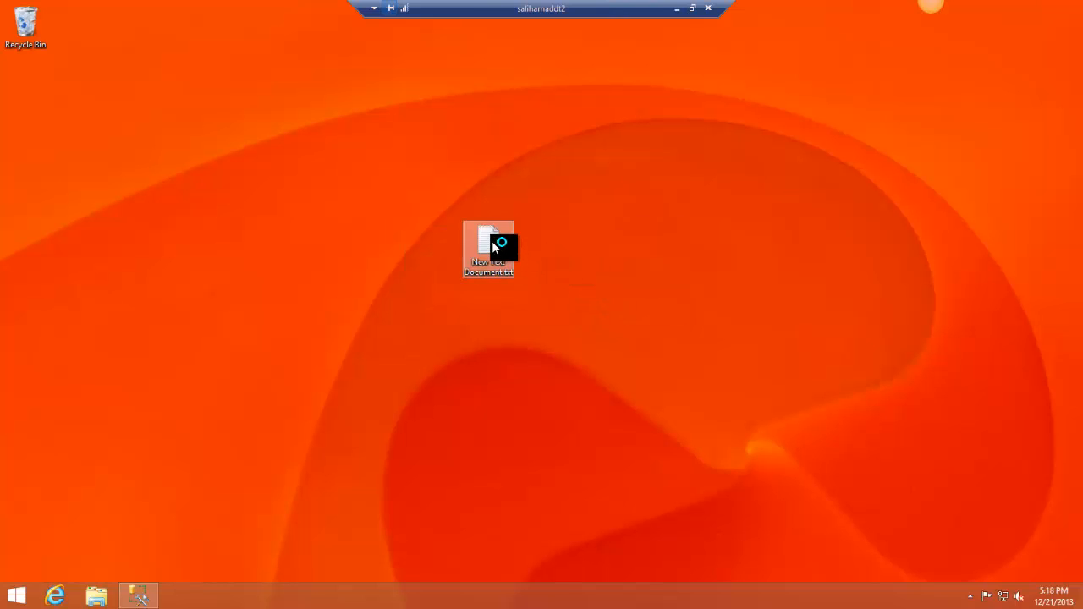
# Open New Text Document.txt in Notepad and select the Provider=SQLOLEDB.1 connection string line
pyautogui.doubleClick(488, 250)
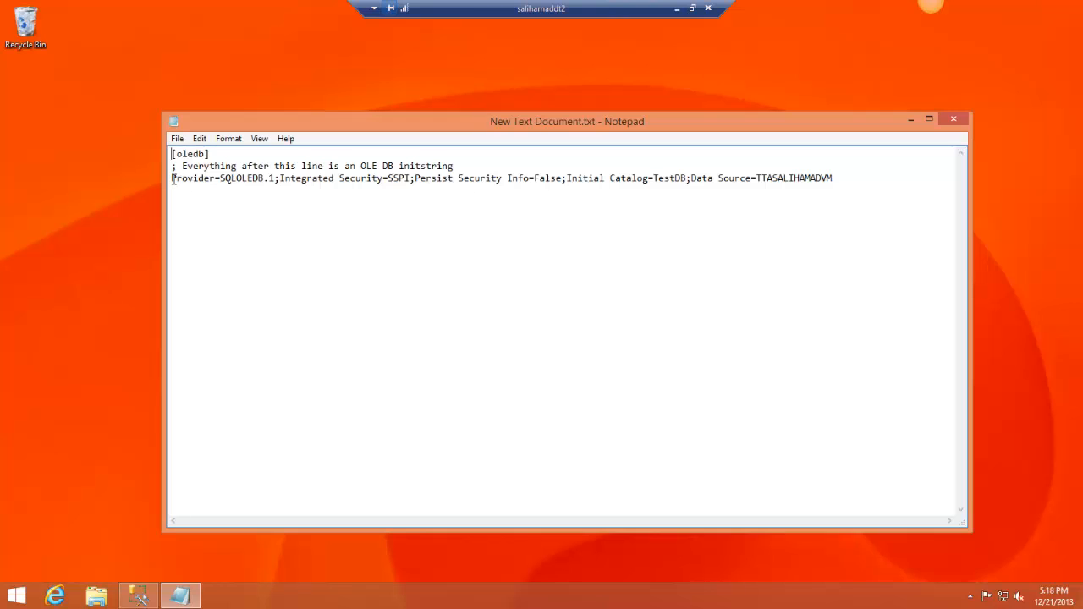
pyautogui.moveTo(171, 178); pyautogui.dragTo(387, 178)
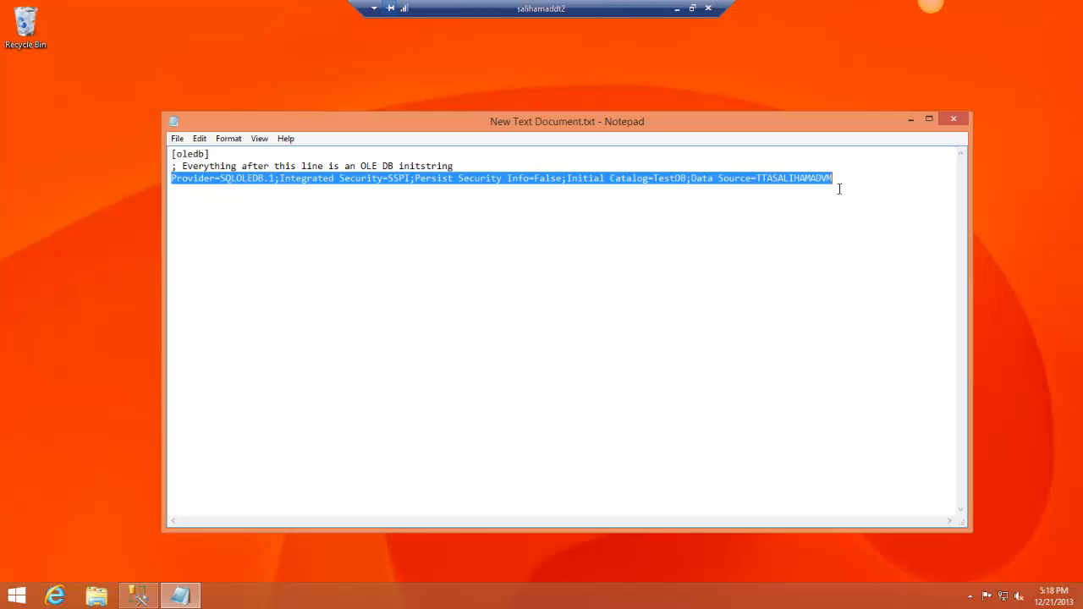
pyautogui.moveTo(555, 213)
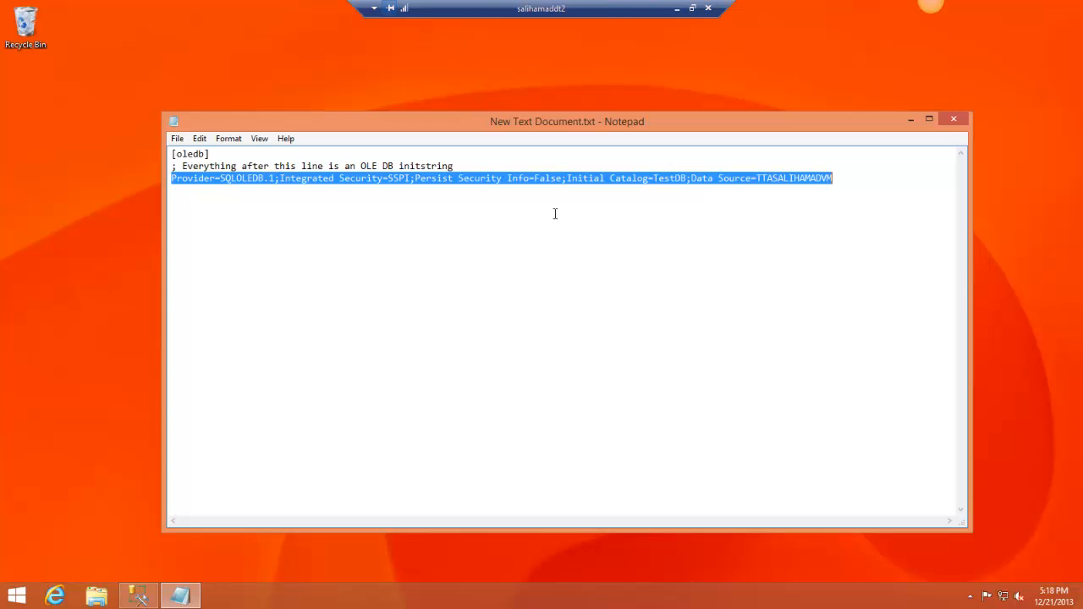
pyautogui.moveTo(652, 191)
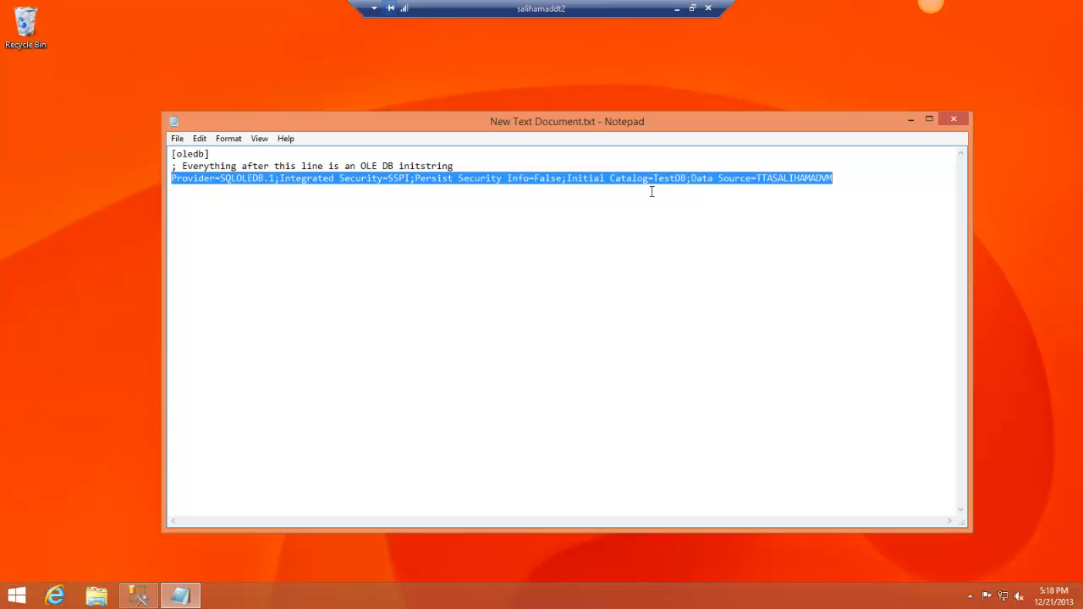